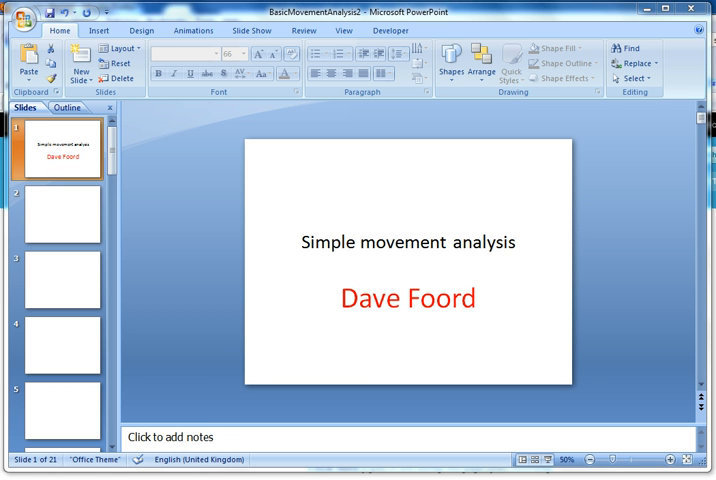
pyautogui.moveTo(133, 385)
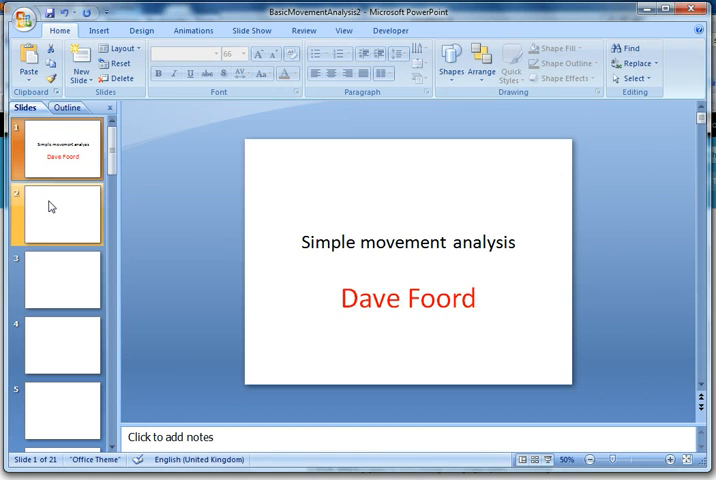
# - Paste paused QuickTime frames of the raised arm onto slide 2 and the following slides
pyautogui.click(57, 213)
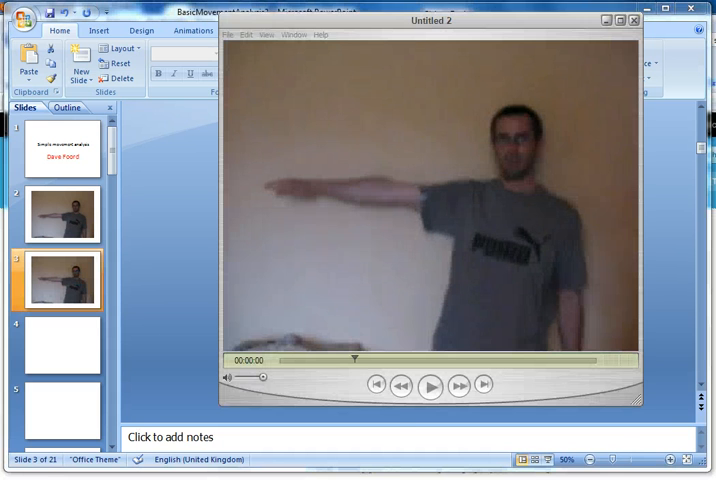
pyautogui.click(430, 384)
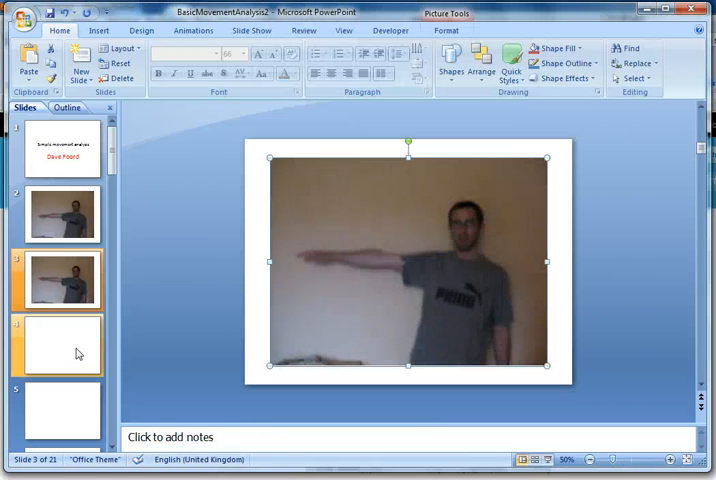
pyautogui.click(62, 344)
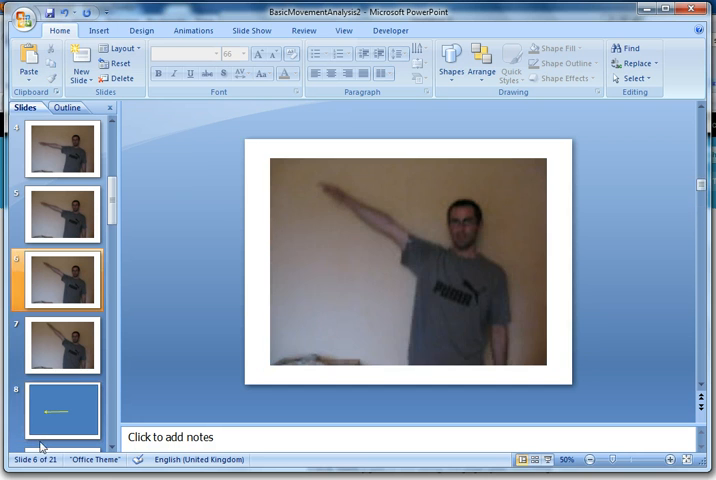
# - Select the yellow arrow on blue slide 8 for copying
pyautogui.click(62, 409)
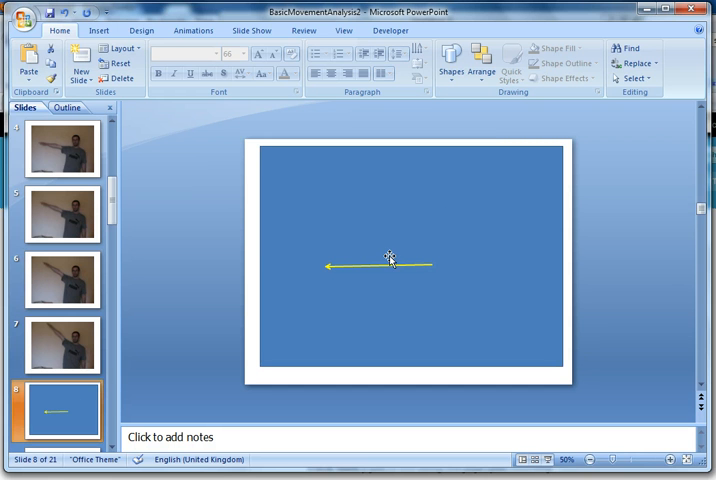
pyautogui.click(390, 260)
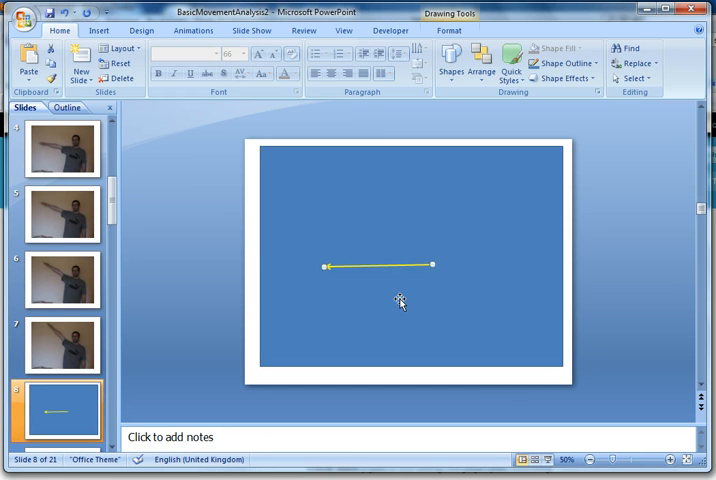
pyautogui.moveTo(112, 205)
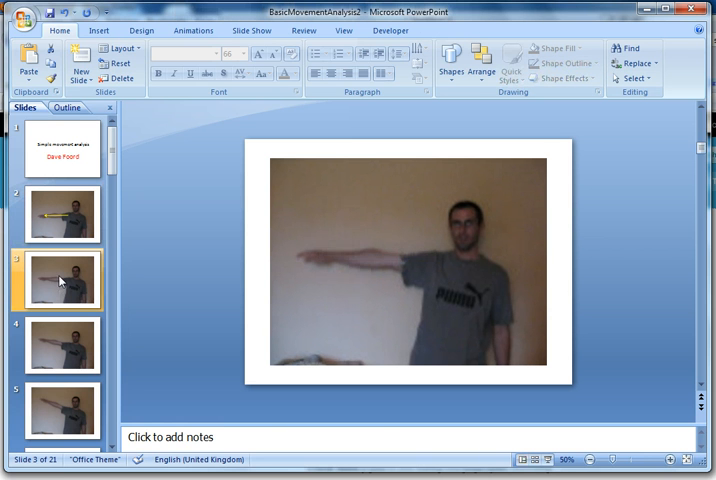
# - Drag the pasted yellow arrow to lie along the outstretched arm
pyautogui.moveTo(433, 265); pyautogui.dragTo(313, 262)
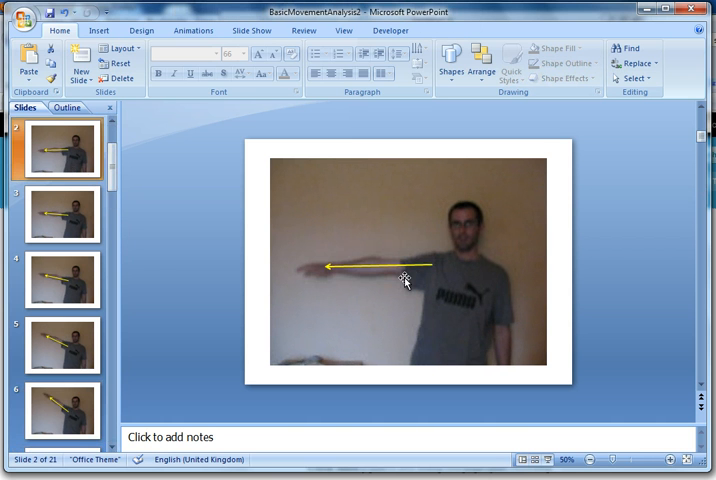
# - Copy the traced arm arrows from the first photo slides onto blue slide 8
pyautogui.click(390, 265)
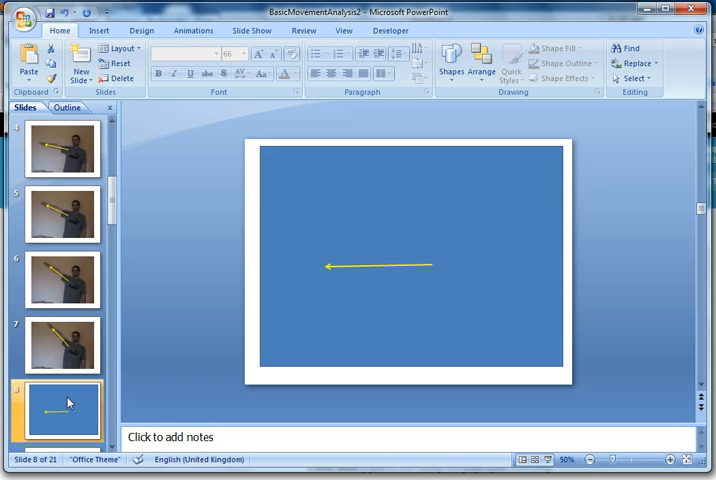
pyautogui.click(387, 265)
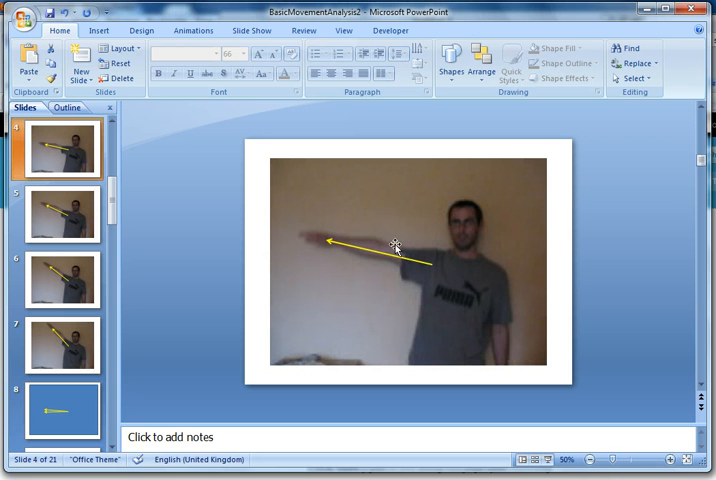
pyautogui.click(393, 245)
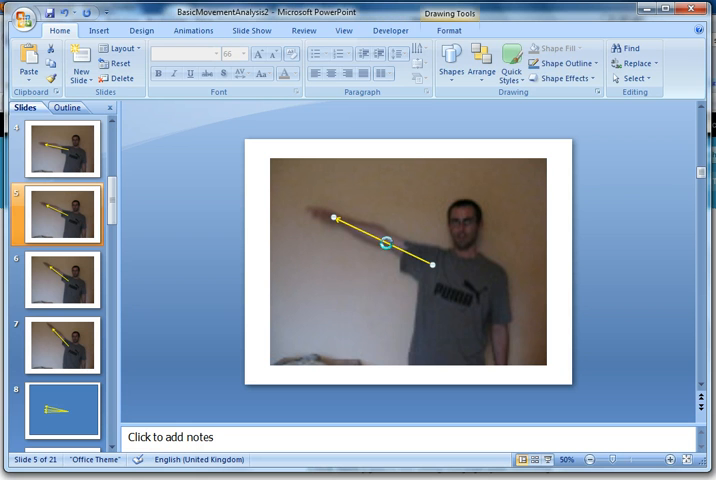
# - Collect the arrows from the raised-arm and highest-arm photos into the fan
pyautogui.click(62, 408)
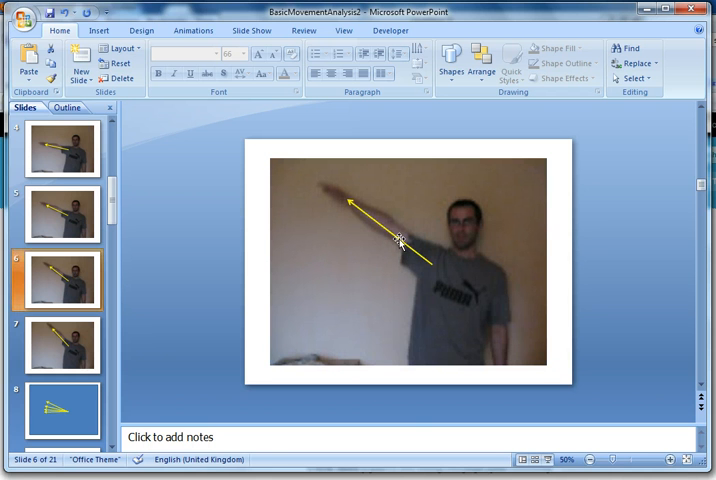
pyautogui.click(398, 238)
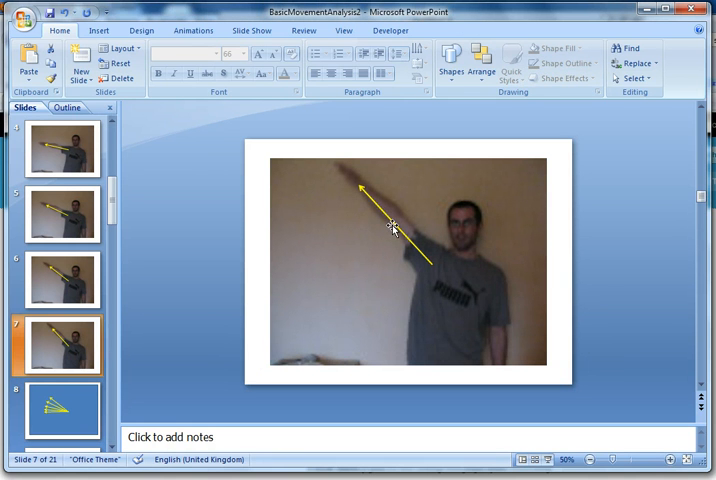
pyautogui.click(393, 225)
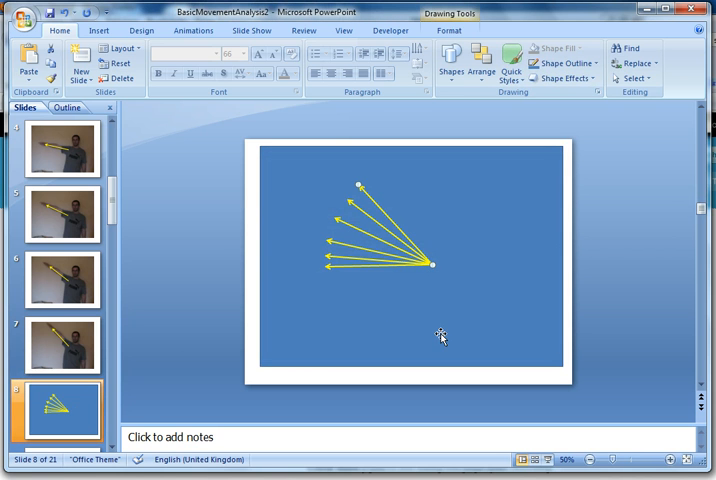
pyautogui.moveTo(456, 362)
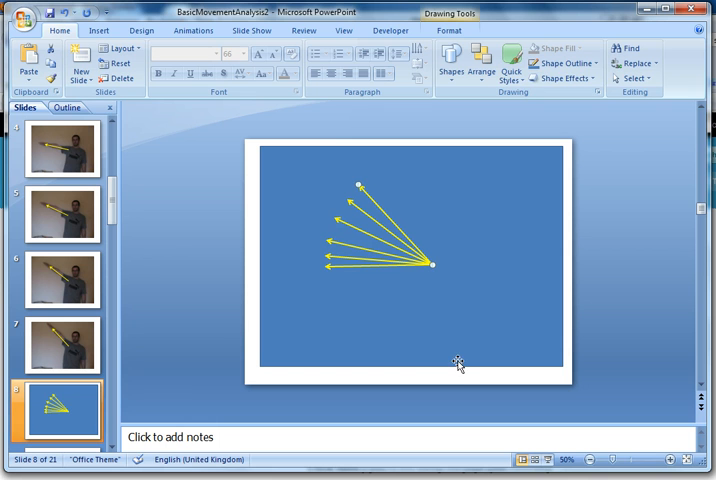
pyautogui.click(458, 377)
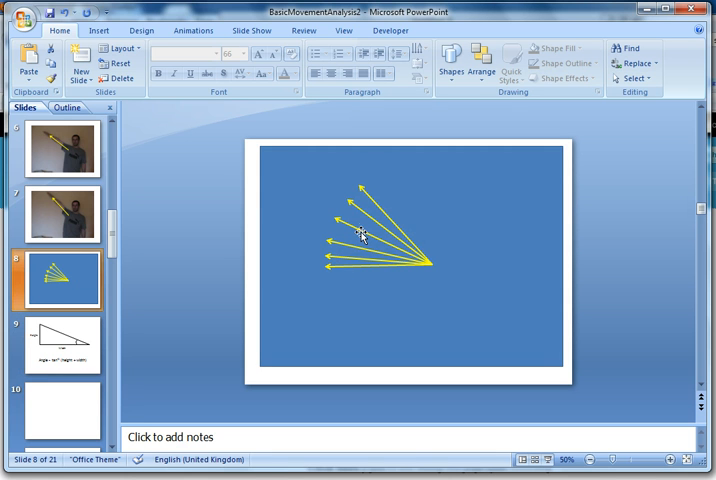
# - Check one fan arrow's size on the Format tab, then go to slide 9
pyautogui.click(360, 235)
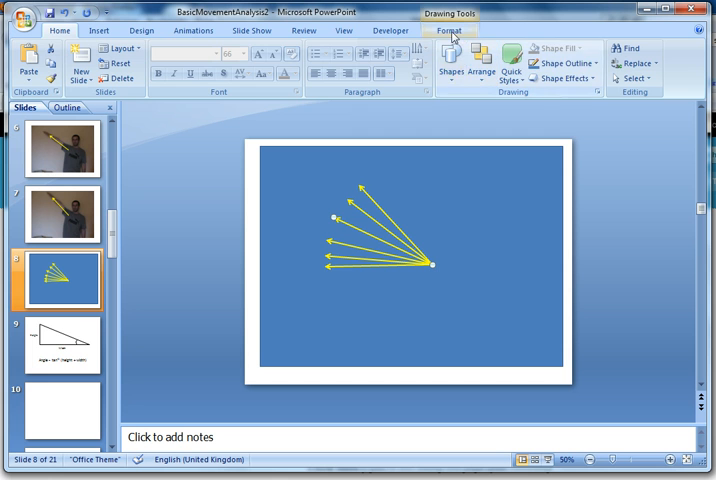
pyautogui.click(449, 30)
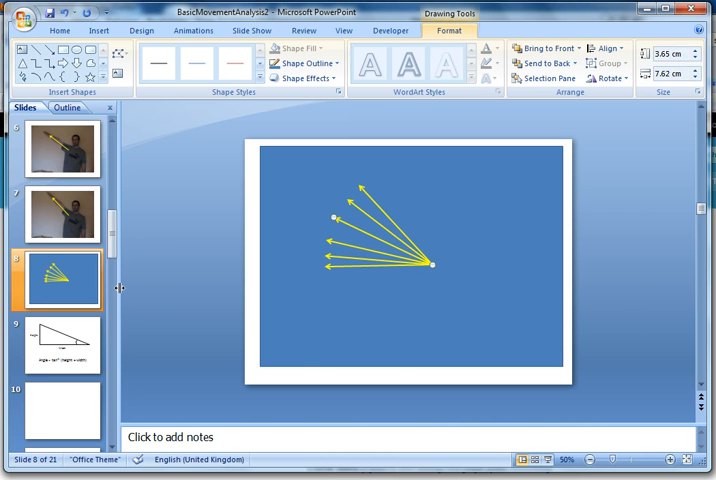
pyautogui.click(62, 343)
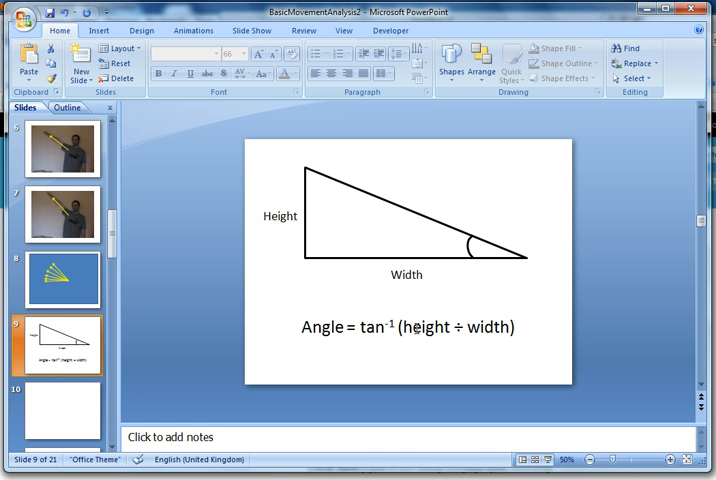